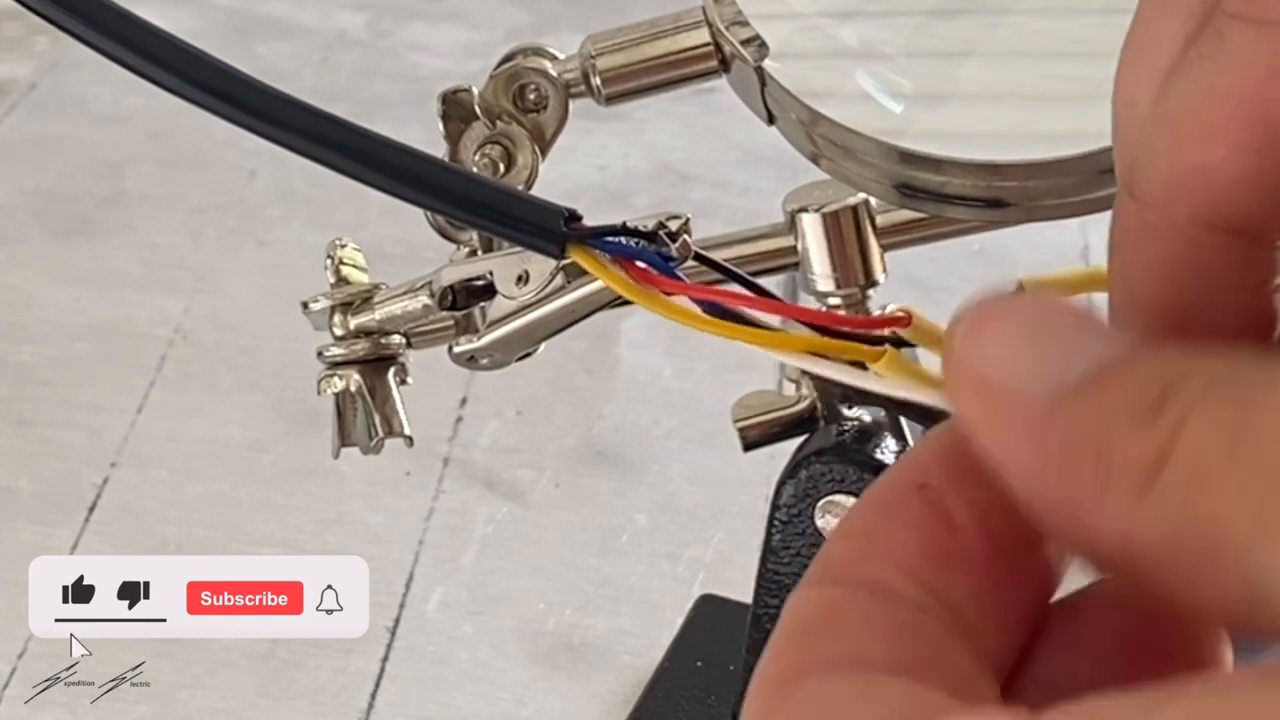
left_click(244, 597)
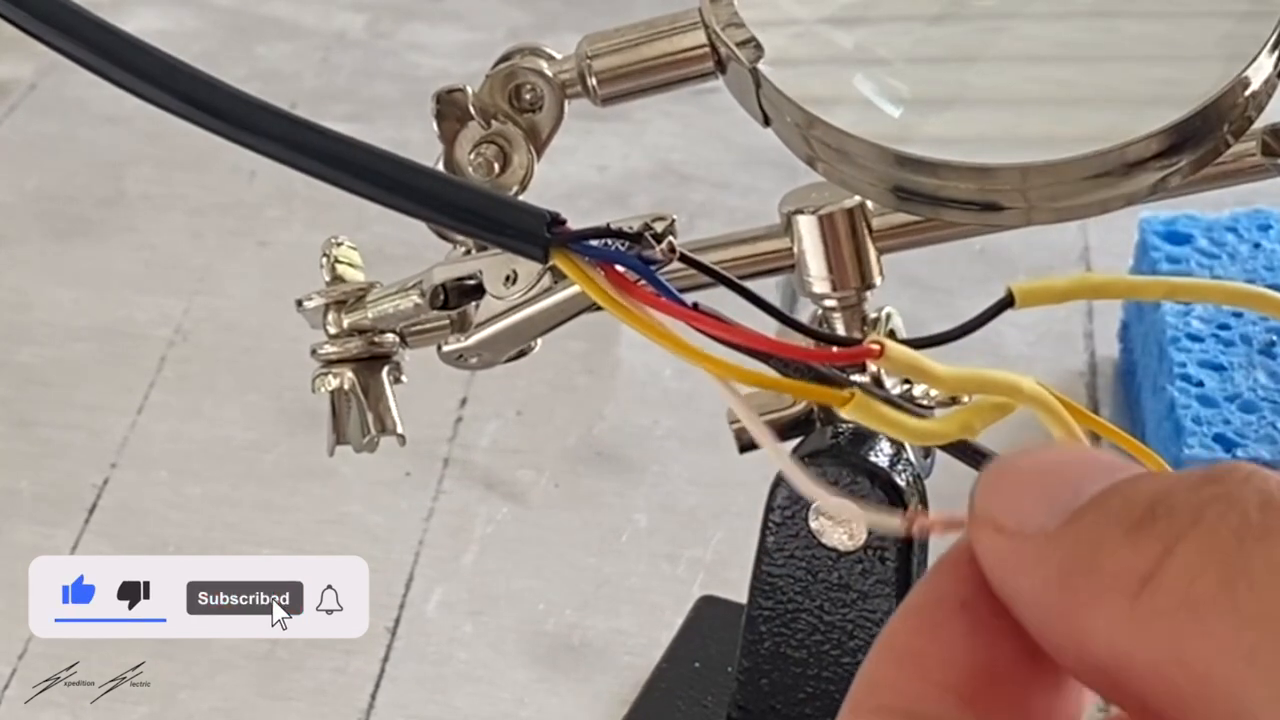